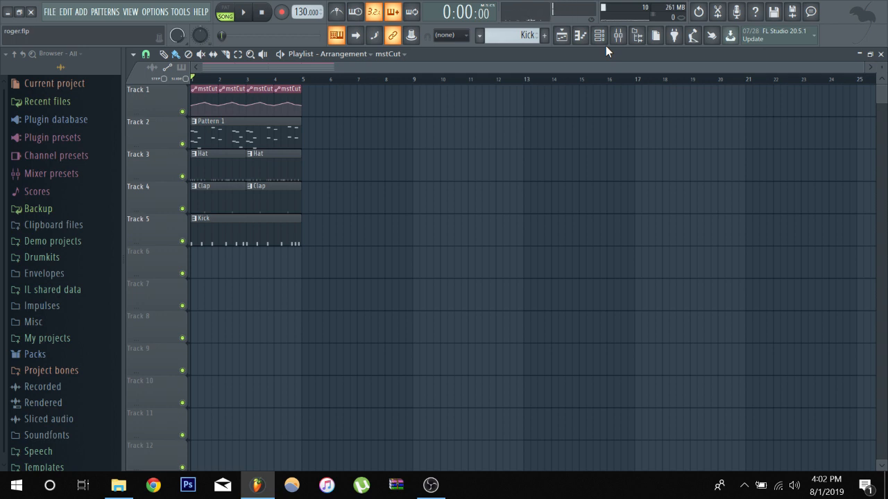
{"action": "mouse_move", "coordinate": [385, 169]}
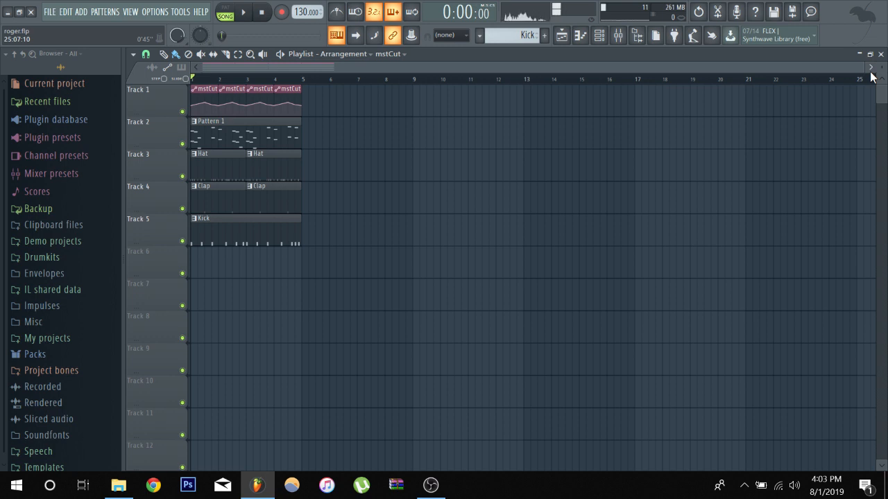
{"action": "mouse_move", "coordinate": [699, 11]}
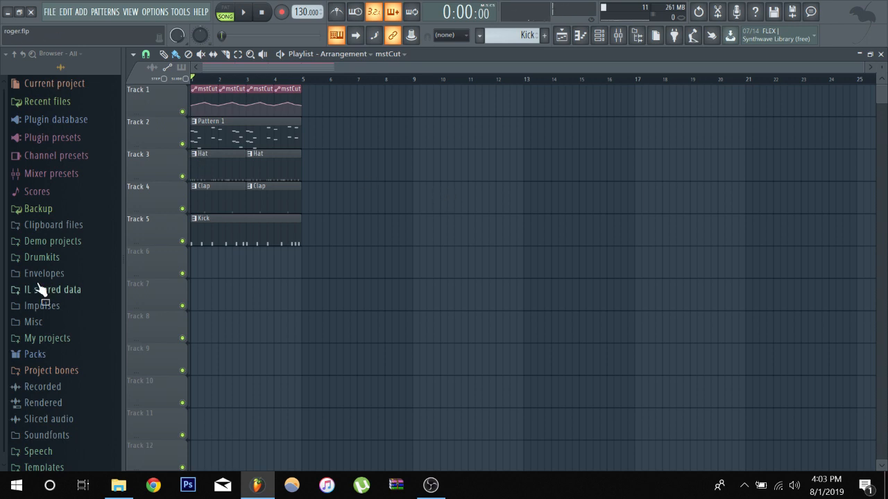
{"action": "mouse_move", "coordinate": [158, 147]}
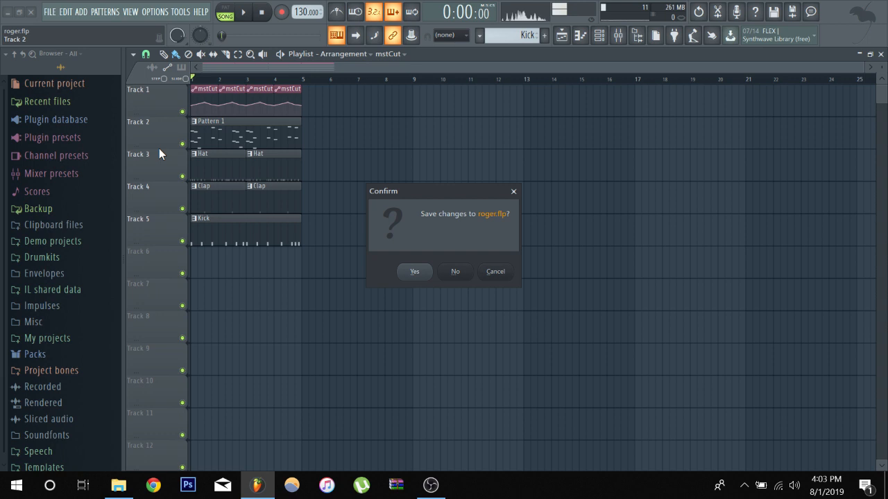
{"action": "mouse_move", "coordinate": [463, 280]}
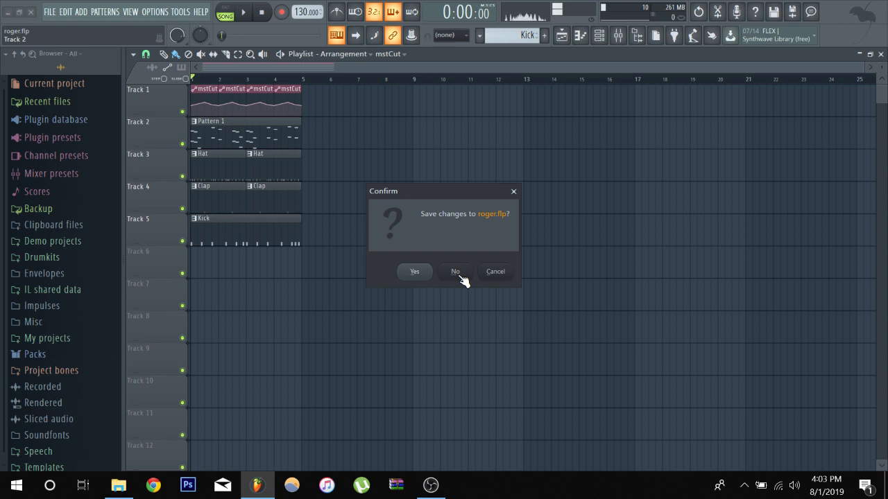
{"action": "mouse_move", "coordinate": [488, 281]}
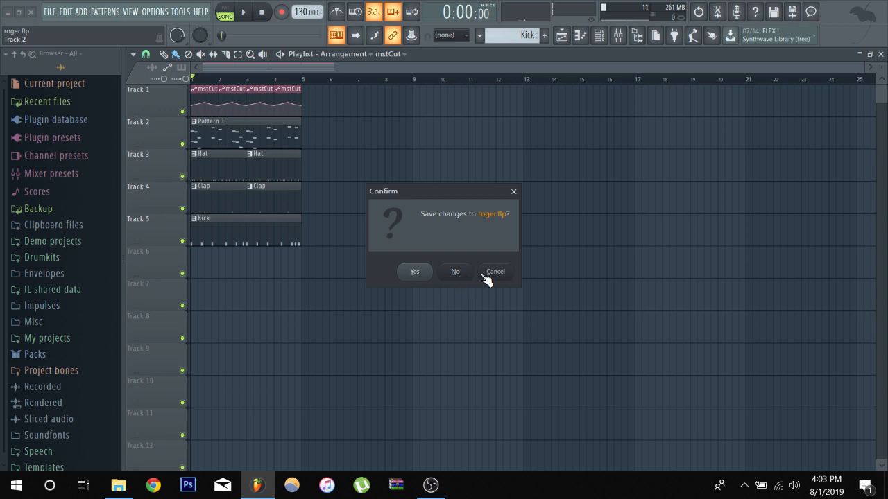
Dismiss the save prompt and save the project as a new copy named roger_2.
{"action": "left_click", "coordinate": [455, 271]}
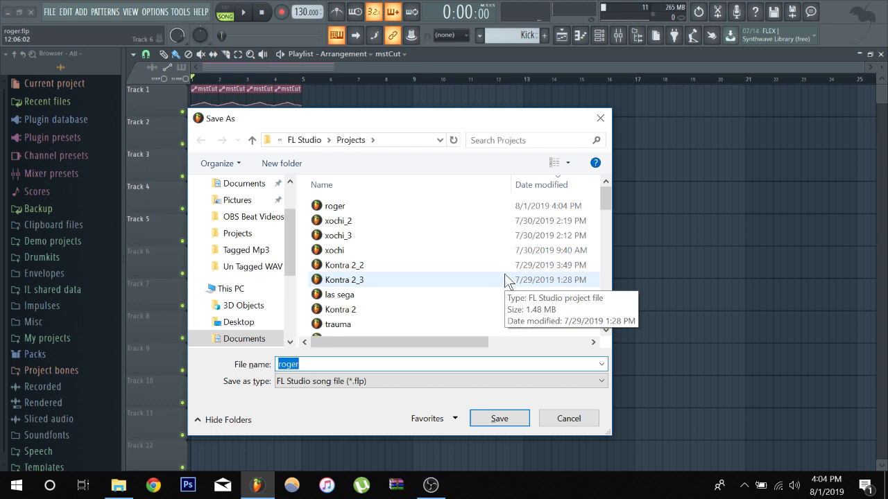
{"action": "left_click", "coordinate": [500, 418]}
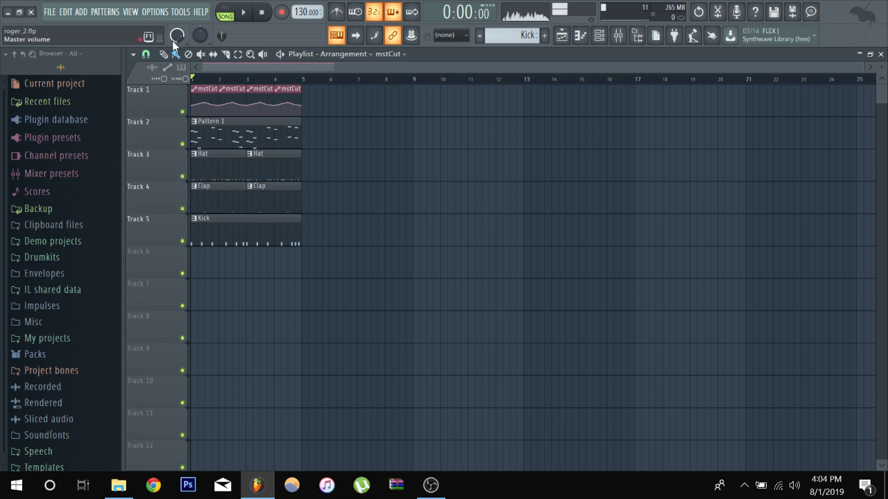
Show the channel rack to reach the Synth piano roll for MIDI score import.
{"action": "left_click", "coordinate": [599, 36]}
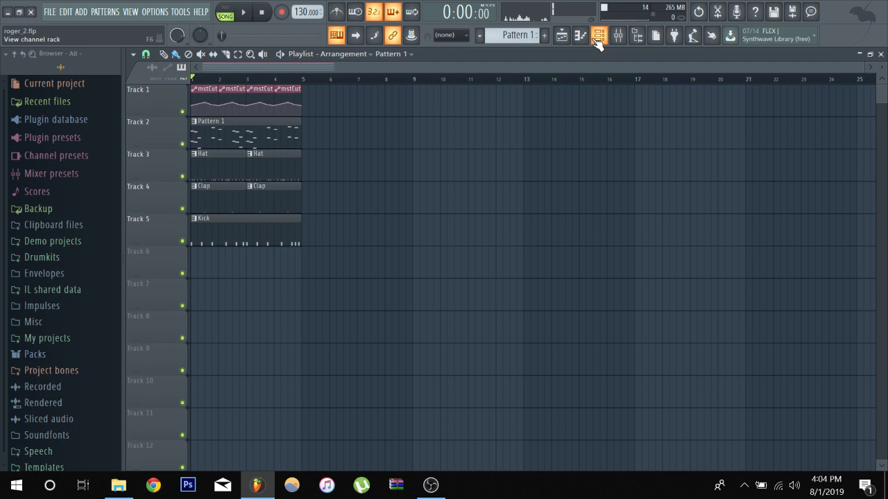
{"action": "left_click", "coordinate": [599, 36]}
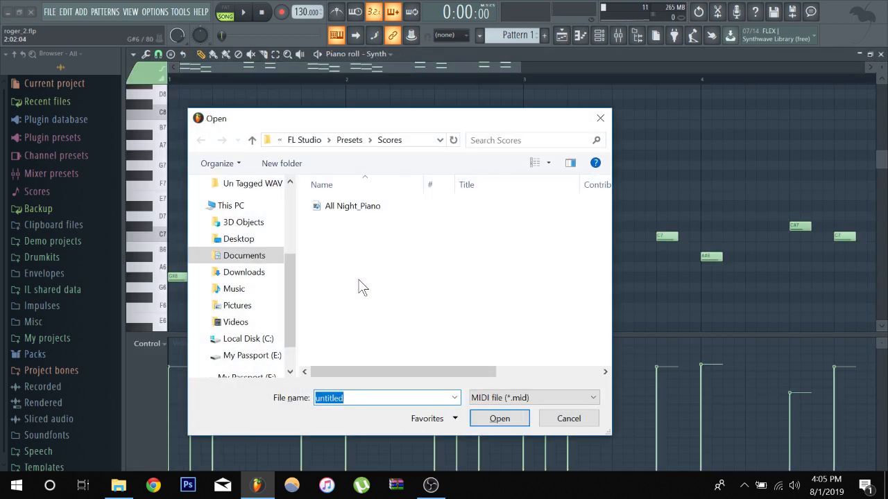
{"action": "mouse_move", "coordinate": [552, 423]}
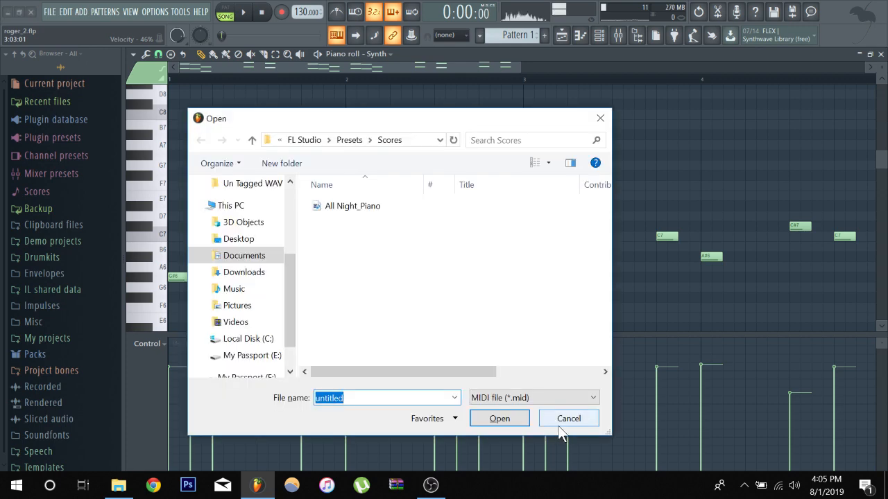
Close the score chooser and chop the Synth melody into shorter notes with the Chopper.
{"action": "left_click", "coordinate": [568, 419]}
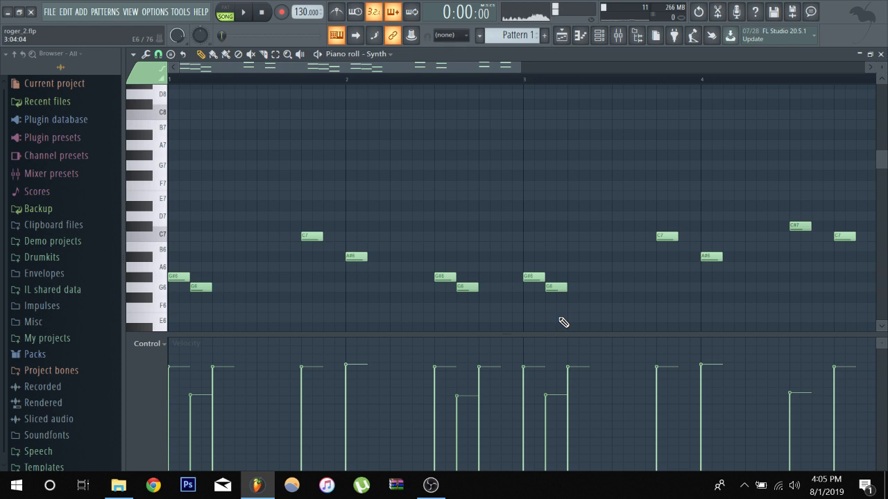
{"action": "mouse_move", "coordinate": [810, 94]}
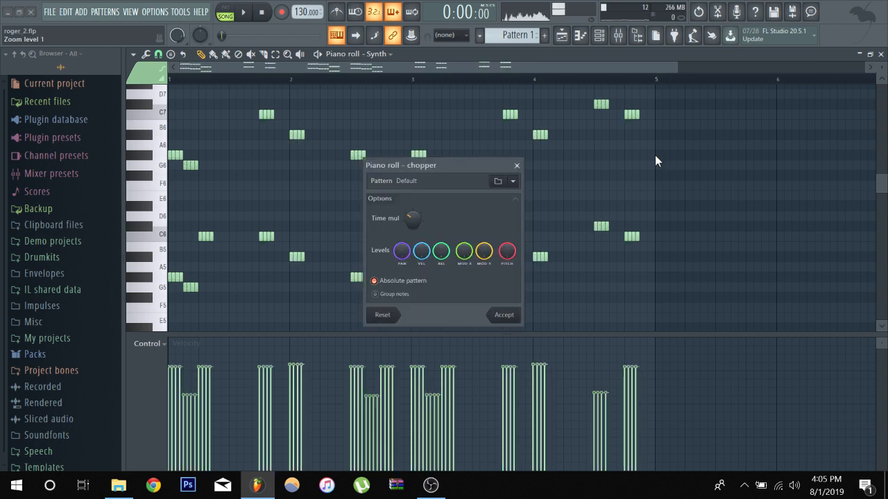
{"action": "left_click", "coordinate": [503, 315]}
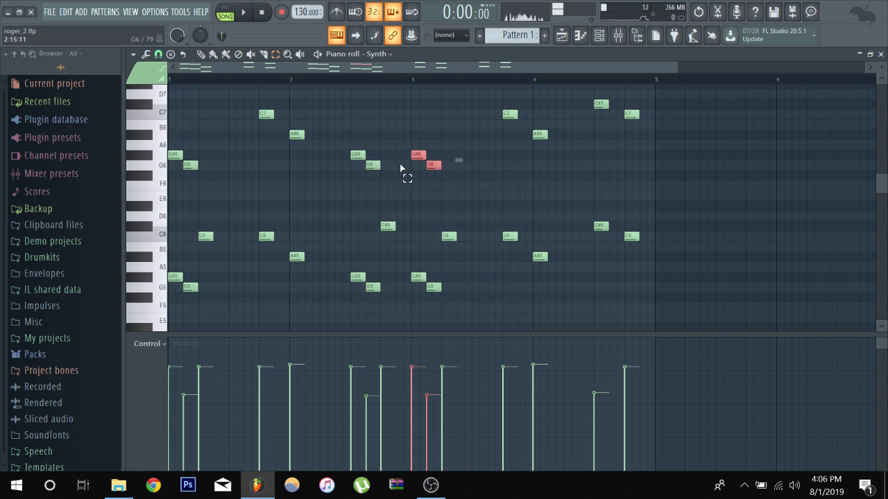
{"action": "mouse_move", "coordinate": [870, 54]}
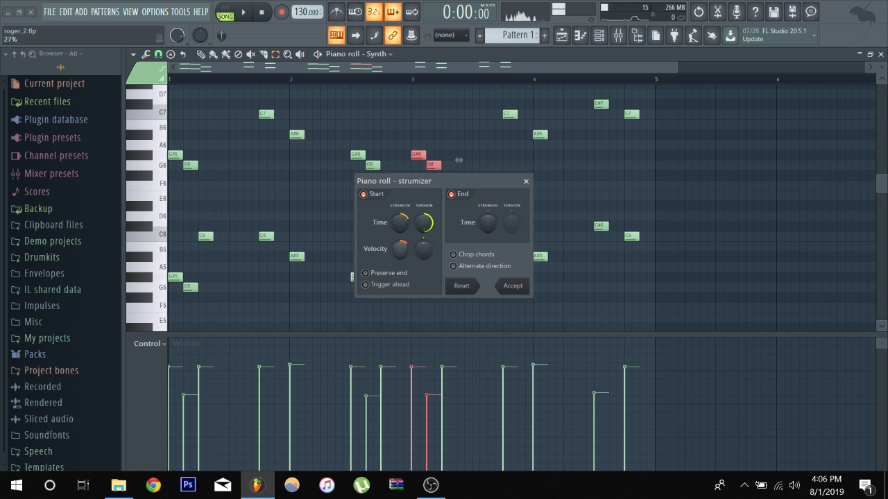
Strum the Synth chords: adjust start time and velocity, with Chop chords enabled.
{"action": "left_click_drag", "start_coordinate": [423, 222], "coordinate": [419, 229]}
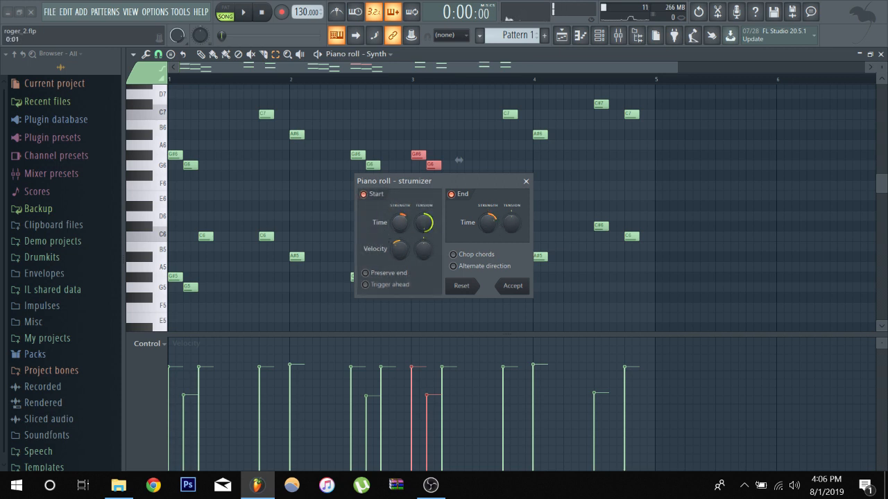
{"action": "left_click", "coordinate": [513, 286]}
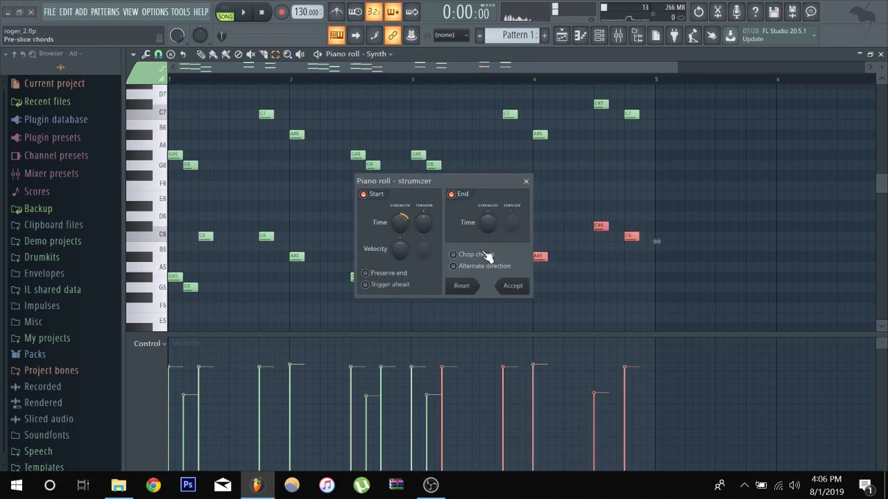
{"action": "left_click_drag", "start_coordinate": [394, 180], "coordinate": [674, 138]}
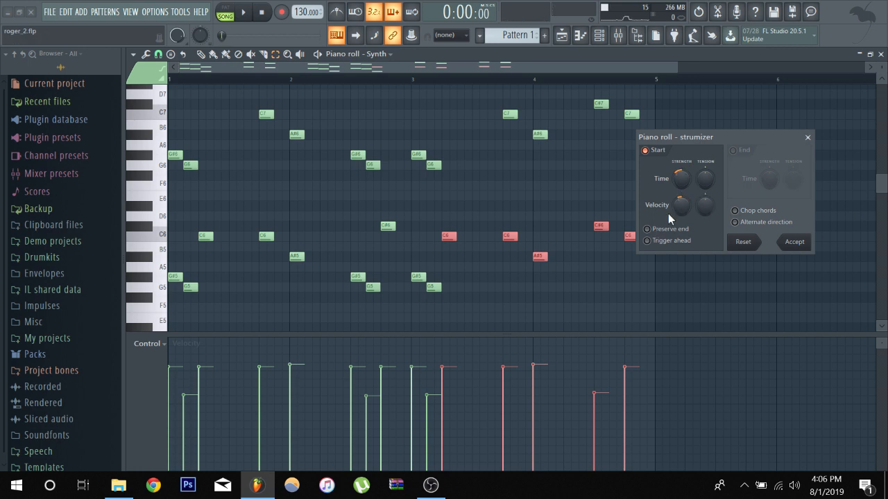
{"action": "left_click_drag", "start_coordinate": [705, 205], "coordinate": [705, 215]}
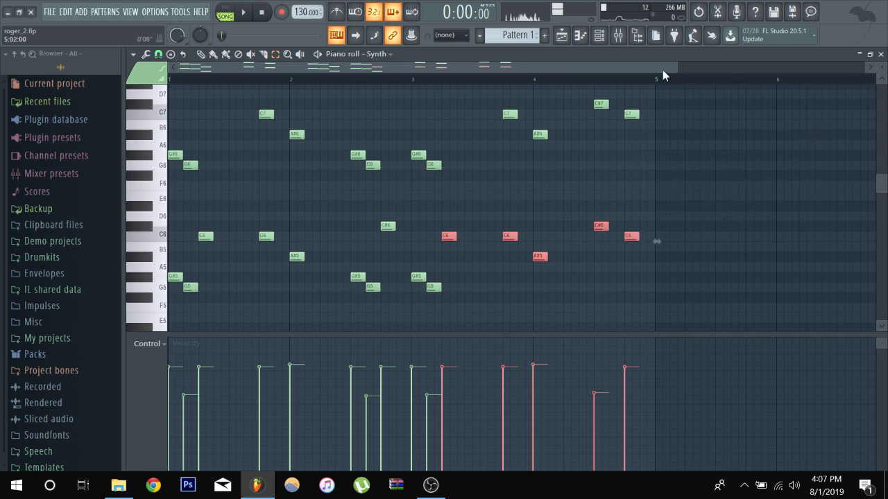
Peek at the Synth channel's miscellaneous settings from the channel rack, then close its window.
{"action": "left_click", "coordinate": [580, 36]}
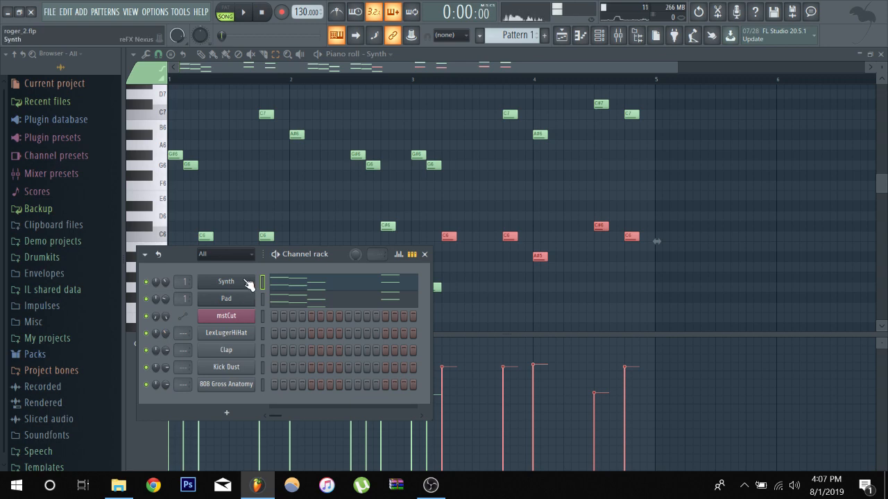
{"action": "left_click", "coordinate": [226, 281]}
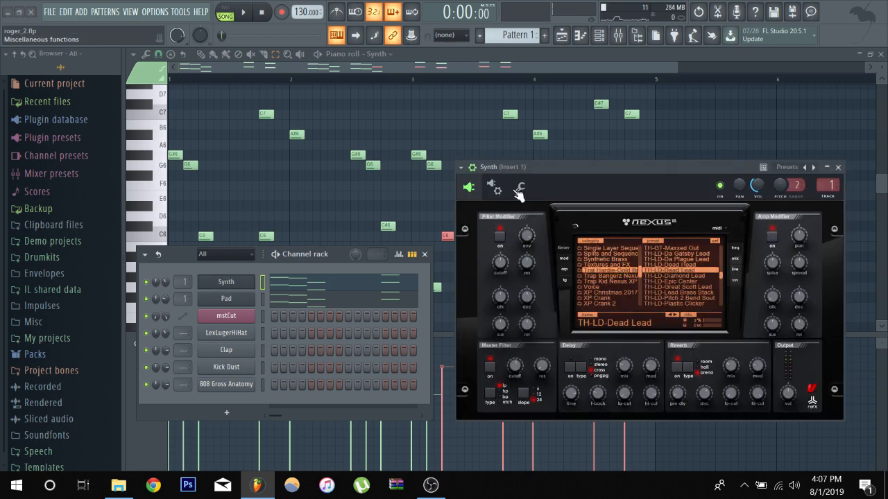
{"action": "left_click", "coordinate": [520, 187]}
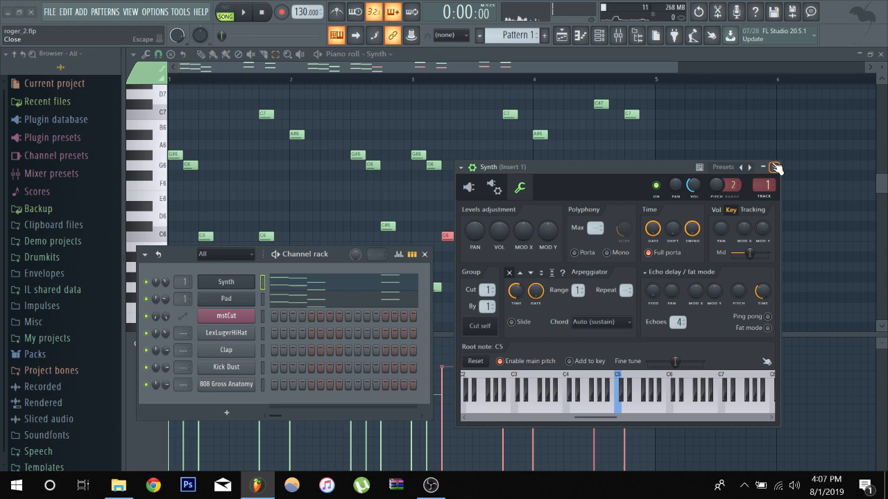
{"action": "left_click", "coordinate": [774, 166]}
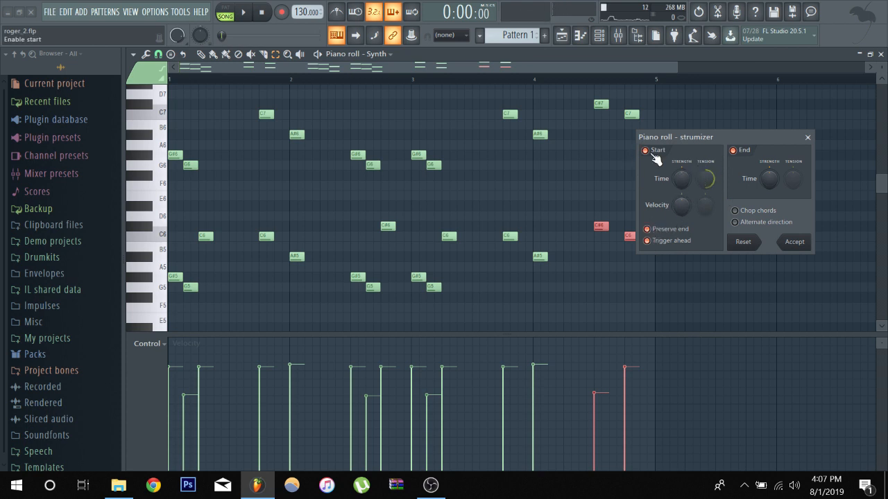
Make the strum alternate direction per chord, tweak its start time, and close the strum tool.
{"action": "left_click", "coordinate": [735, 222]}
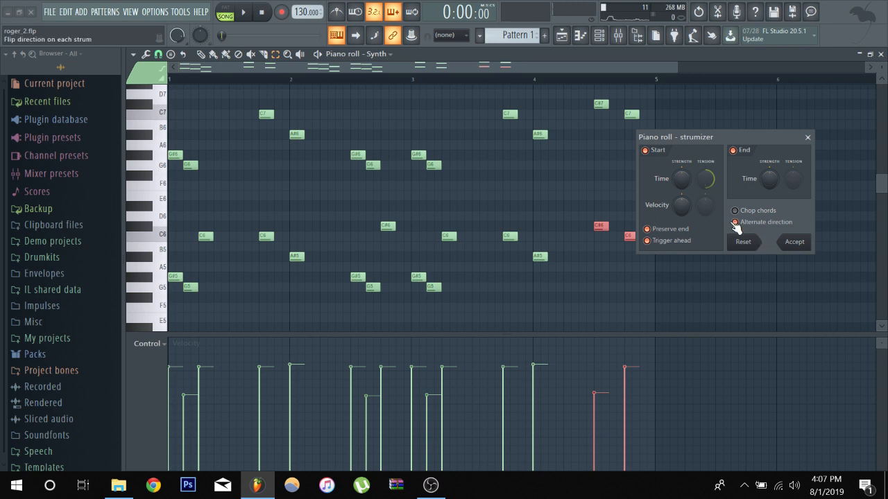
{"action": "left_click", "coordinate": [735, 222]}
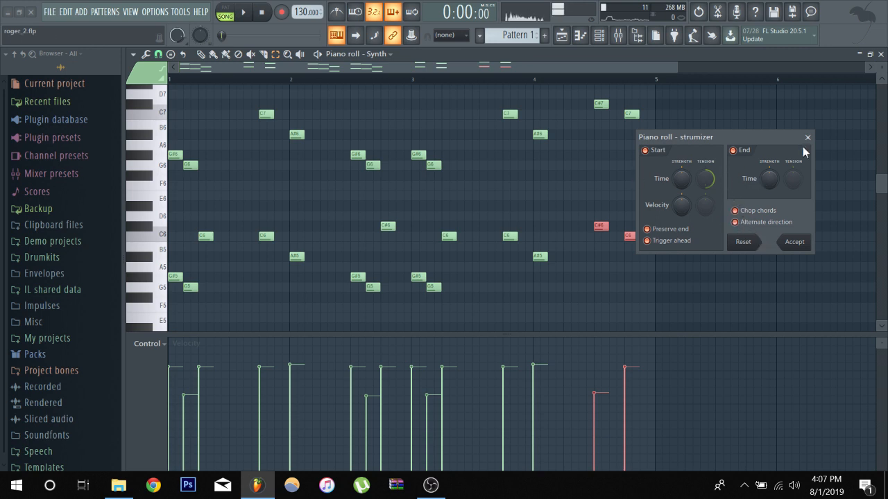
{"action": "left_click", "coordinate": [807, 138]}
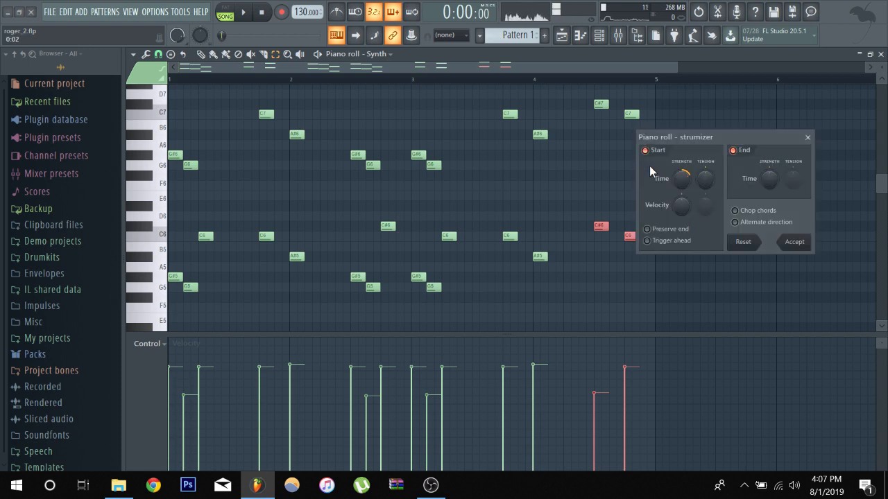
{"action": "mouse_move", "coordinate": [807, 137]}
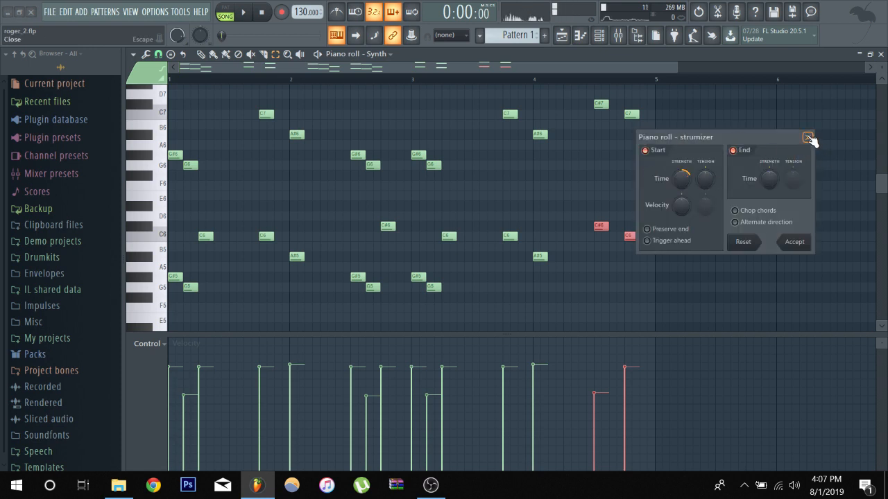
{"action": "left_click", "coordinate": [807, 137]}
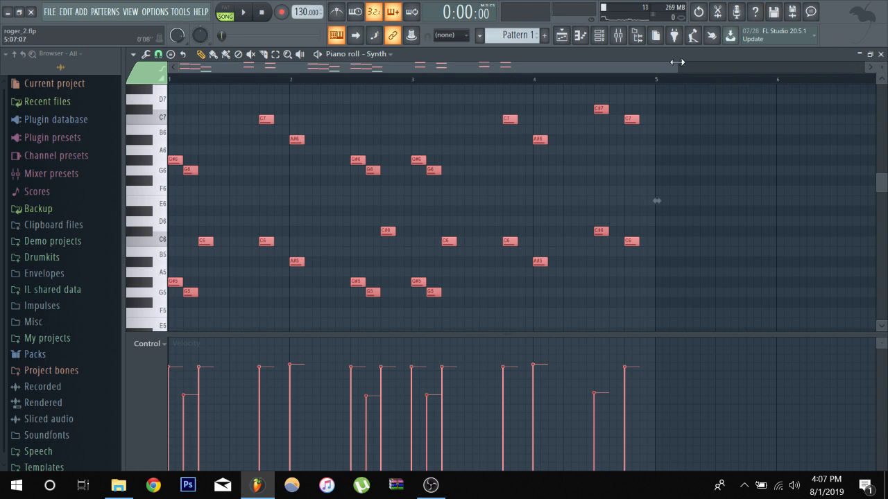
Choose a different snap resolution from the piano roll's Snap list.
{"action": "left_click", "coordinate": [158, 54]}
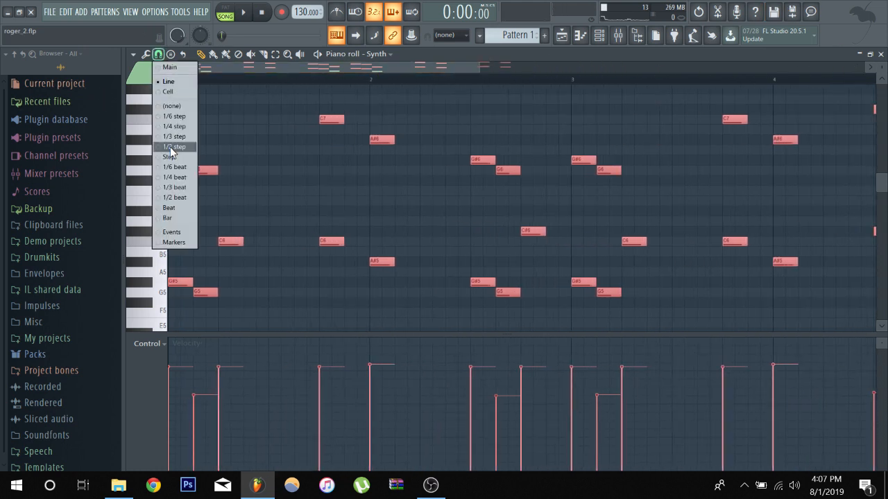
{"action": "left_click", "coordinate": [175, 147]}
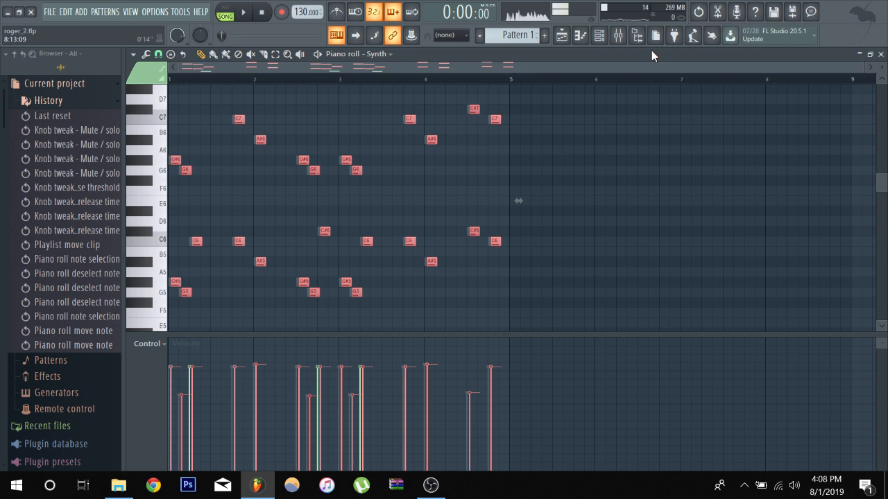
Quick-quantize the Synth notes and review the snap resolution choices.
{"action": "left_click", "coordinate": [158, 54]}
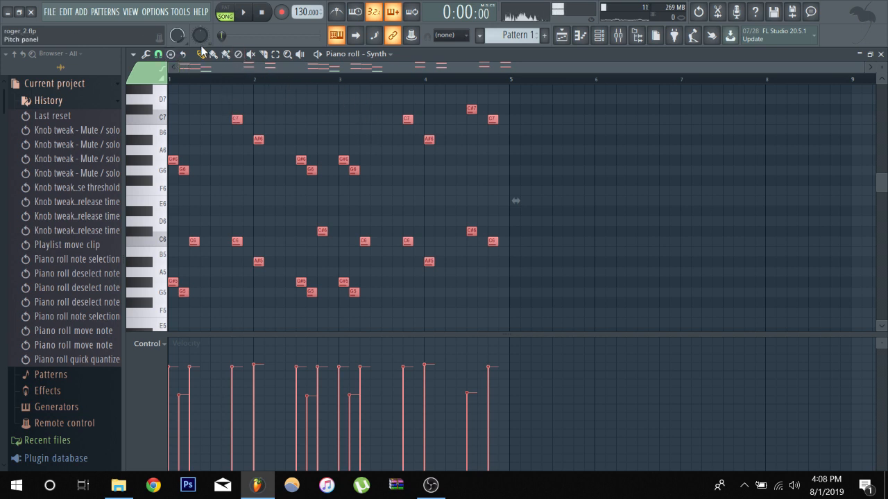
{"action": "left_click", "coordinate": [158, 54]}
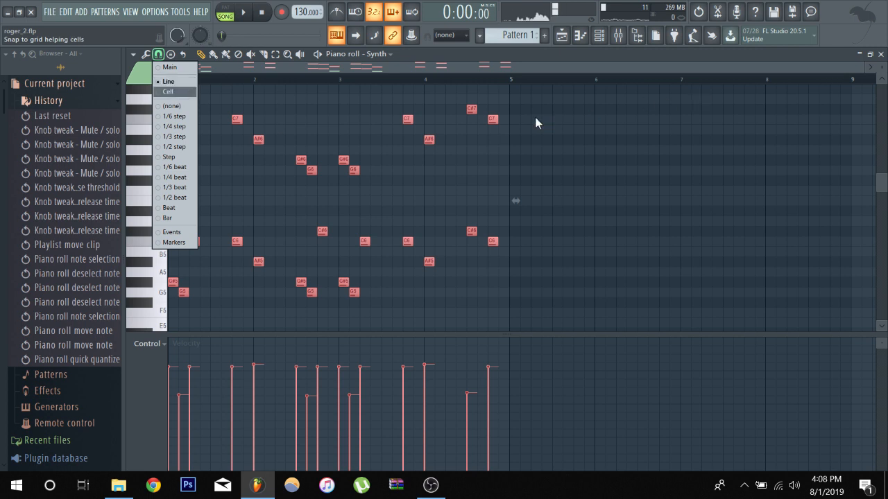
{"action": "mouse_move", "coordinate": [175, 116]}
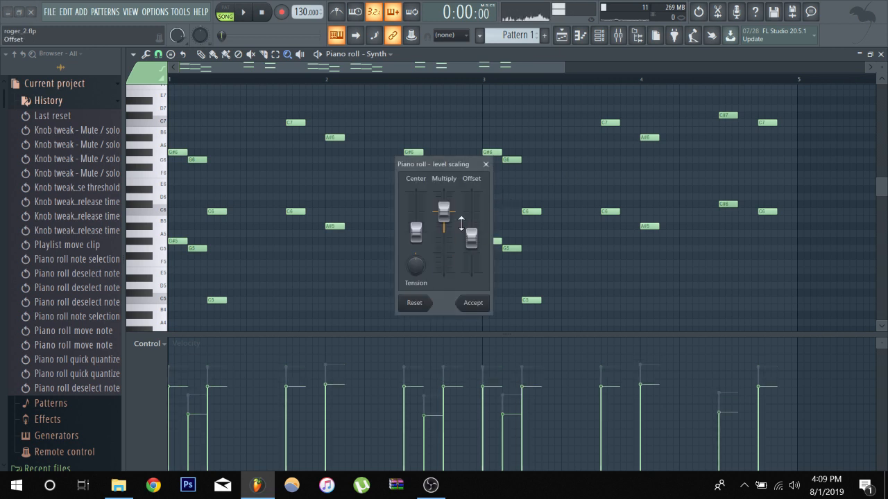
Rescale the note velocities with an offset and 150% multiplier, then close Scale levels.
{"action": "left_click_drag", "start_coordinate": [444, 224], "coordinate": [444, 209]}
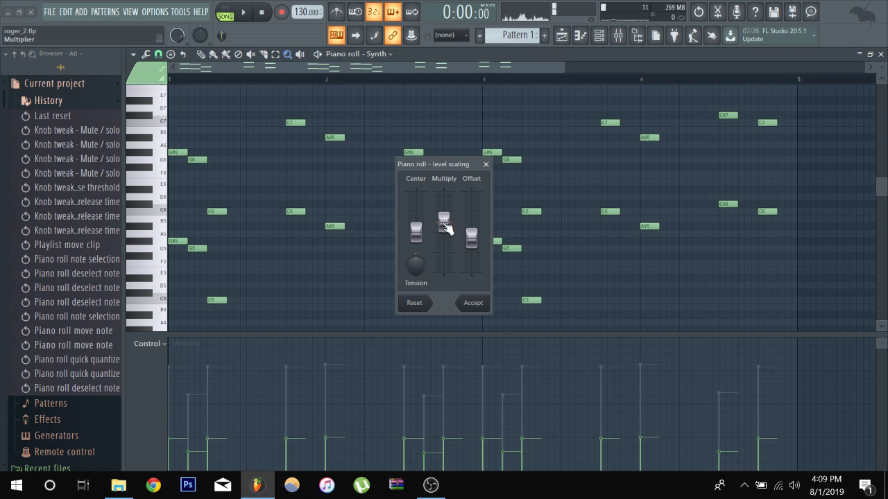
{"action": "left_click_drag", "start_coordinate": [444, 224], "coordinate": [444, 208]}
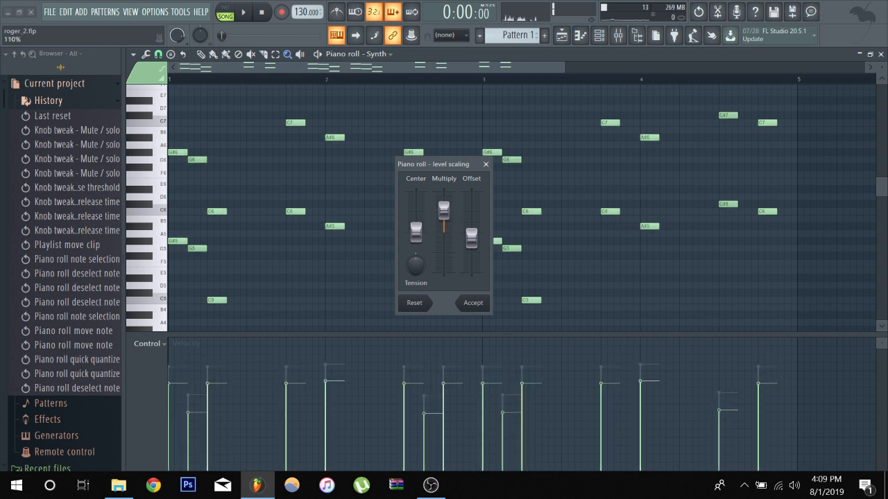
{"action": "left_click", "coordinate": [472, 303]}
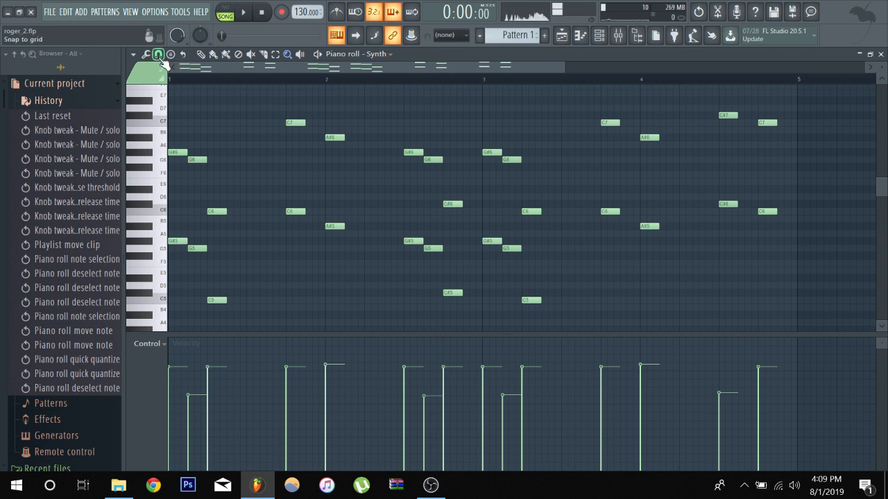
Apply Quick legato from the piano roll Tools list and browse the tools again.
{"action": "left_click", "coordinate": [145, 54]}
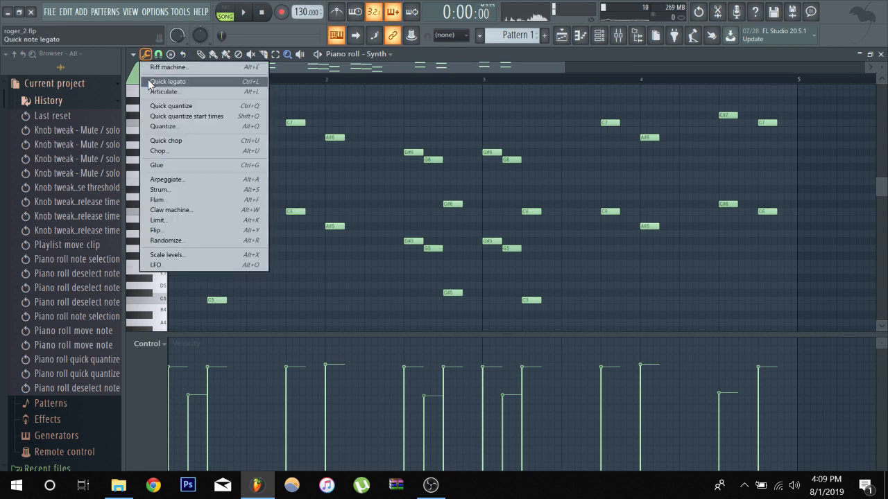
{"action": "left_click", "coordinate": [169, 80]}
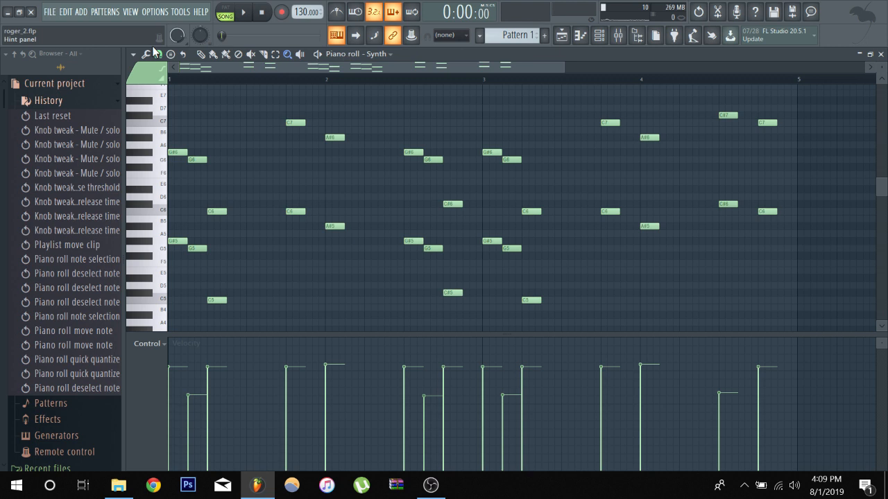
{"action": "left_click", "coordinate": [133, 54]}
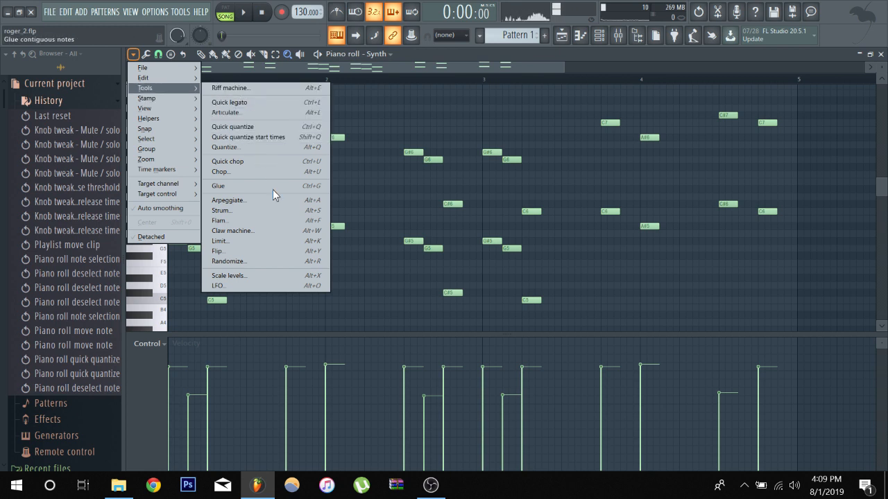
{"action": "mouse_move", "coordinate": [225, 147]}
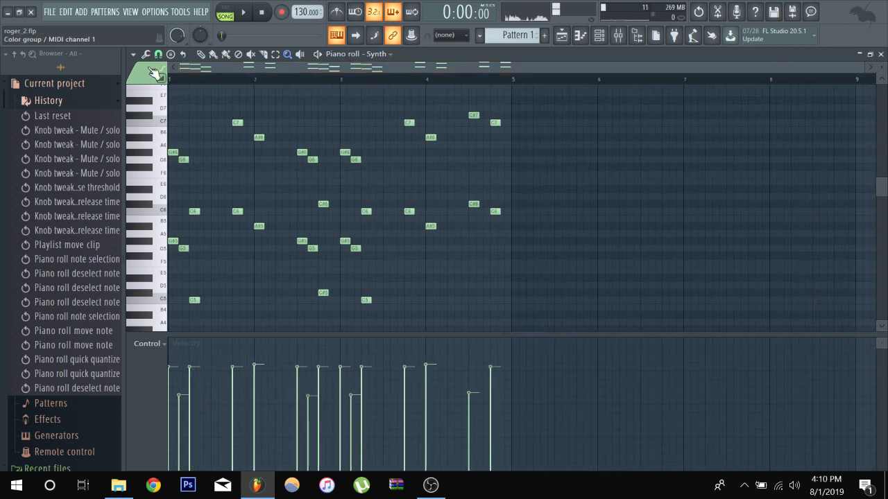
Change the snap value, lengthen the high note near bar 4, and add a note at bar 5.
{"action": "left_click", "coordinate": [158, 54]}
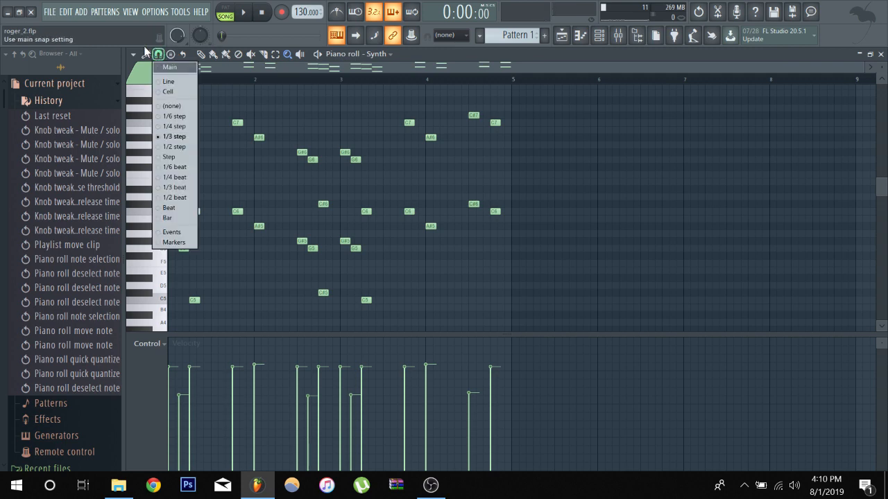
{"action": "left_click", "coordinate": [133, 54]}
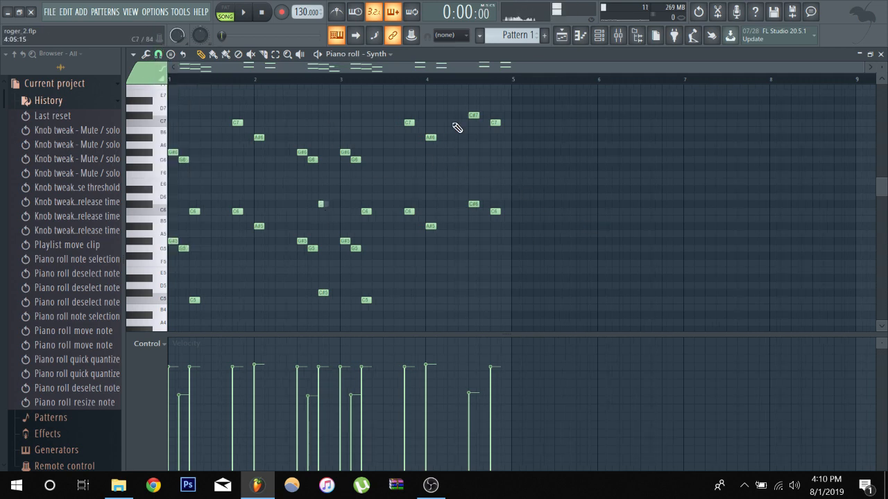
{"action": "left_click_drag", "start_coordinate": [478, 114], "coordinate": [496, 114]}
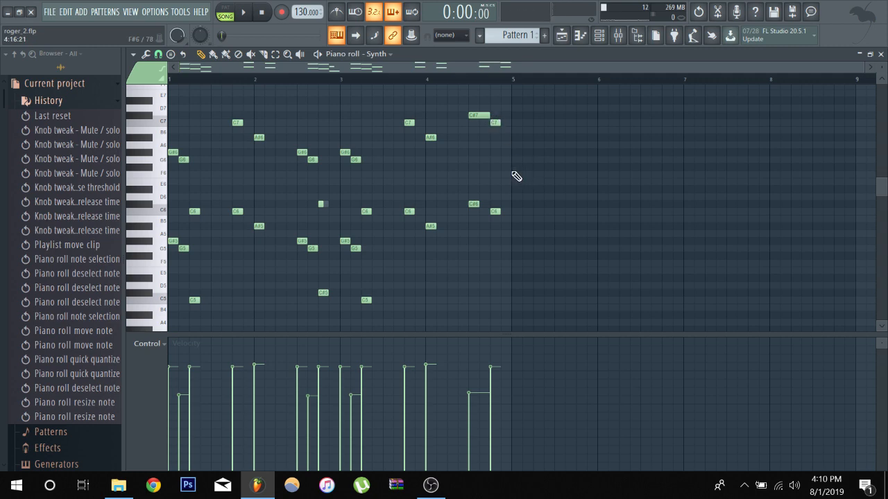
{"action": "left_click", "coordinate": [520, 170]}
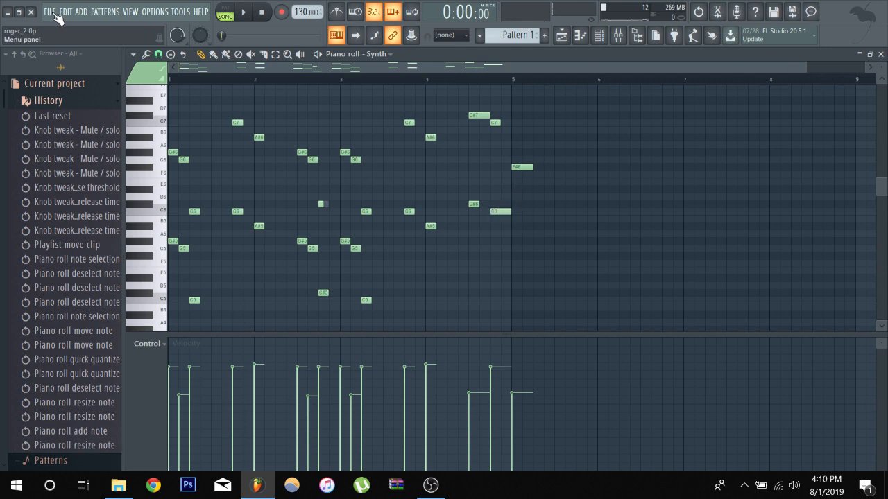
Browse the piano roll's Tools menu before switching to the playlist and channel rack.
{"action": "left_click", "coordinate": [158, 54]}
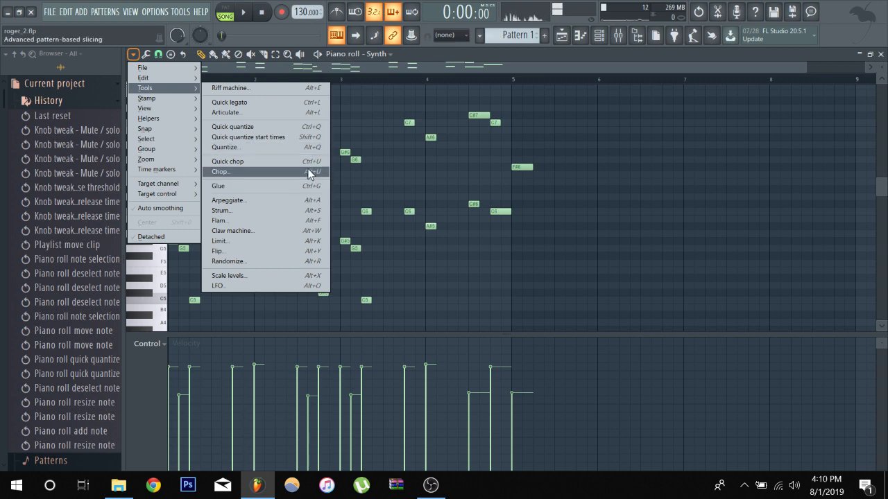
{"action": "mouse_move", "coordinate": [280, 220]}
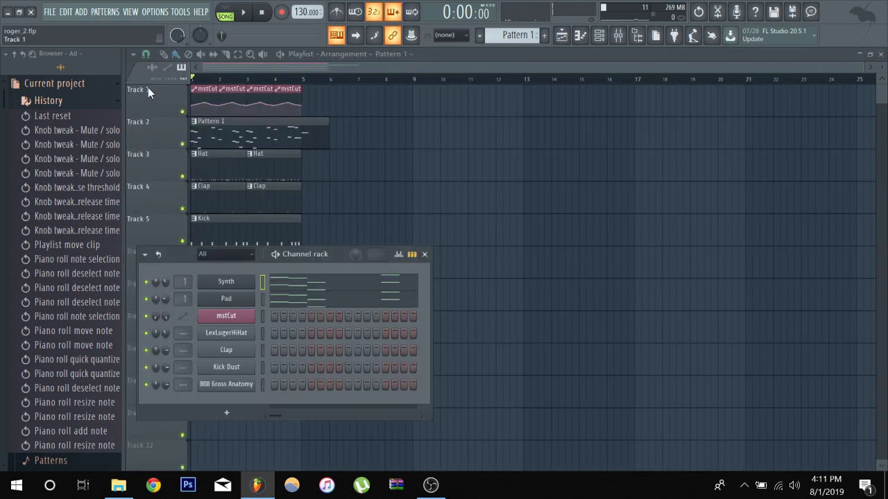
Browse the Help menu, then bring up the online manual page for the Playlist.
{"action": "left_click", "coordinate": [199, 11]}
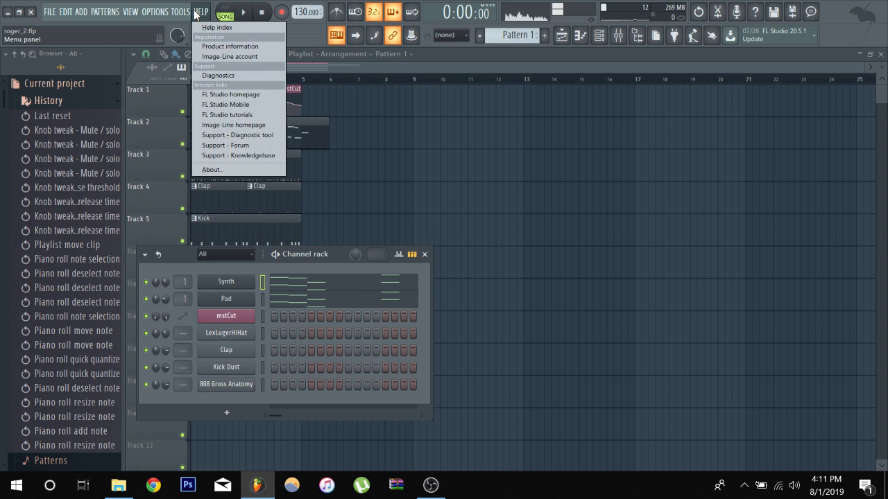
{"action": "left_click", "coordinate": [180, 11]}
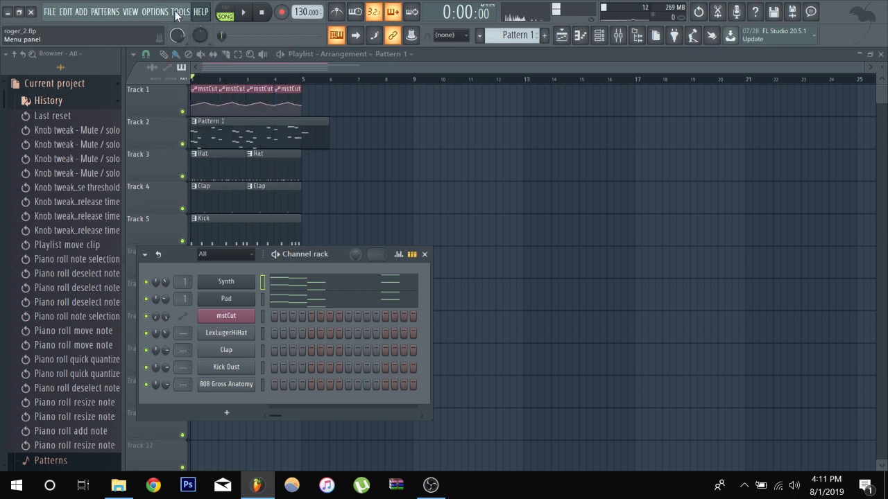
{"action": "left_click", "coordinate": [200, 11]}
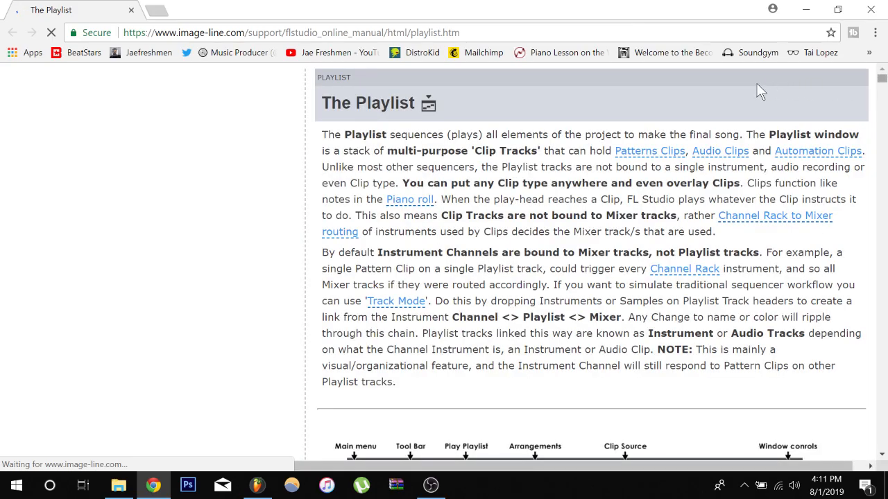
Read down the Playlist manual page, then switch back to the FL Studio project.
{"action": "scroll", "scroll_direction": "down", "scroll_amount": 3}
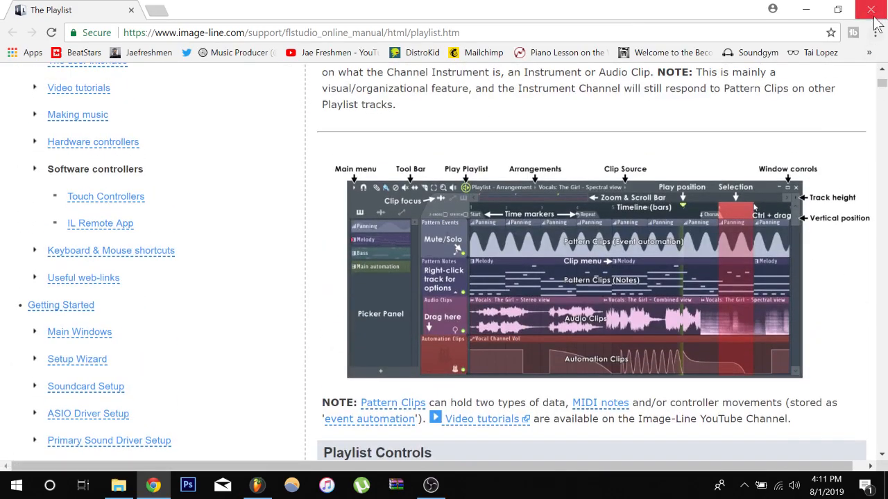
{"action": "left_click", "coordinate": [871, 8]}
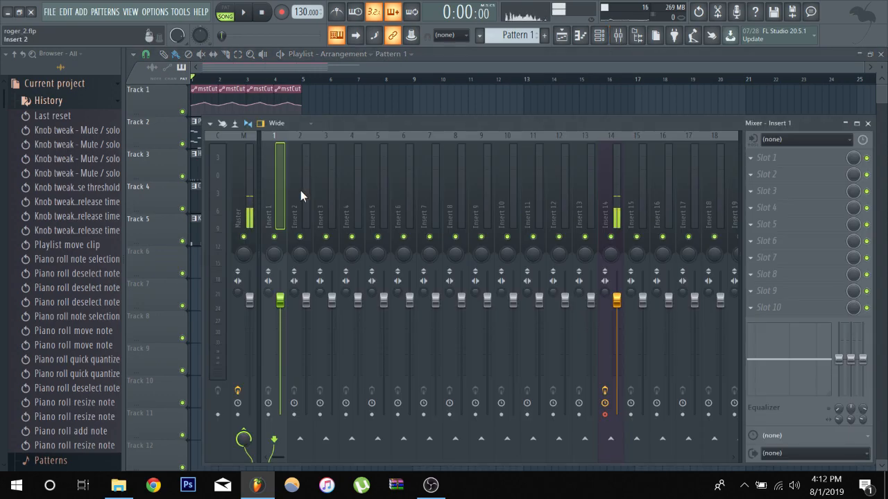
Close the Mixer so only the five-track playlist arrangement remains.
{"action": "left_click", "coordinate": [153, 485]}
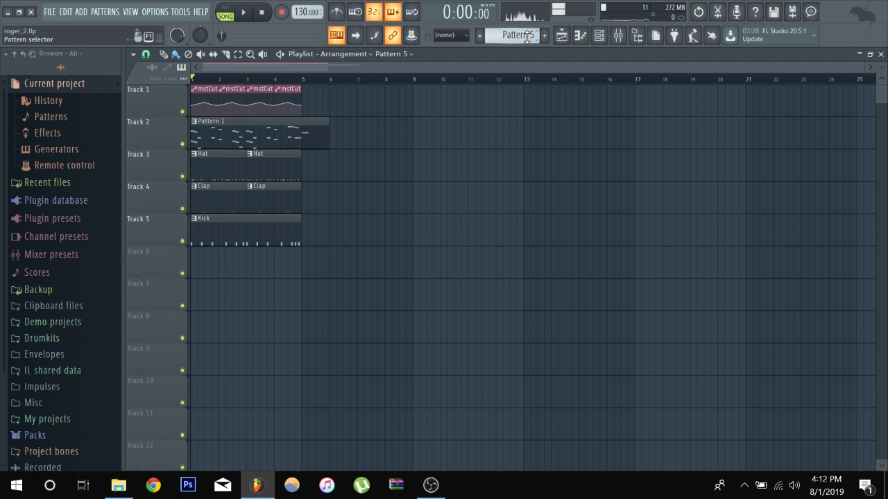
Rename Pattern 5 to FH via the pattern selector.
{"action": "left_click", "coordinate": [544, 36]}
{"action": "type", "text": "FH"}
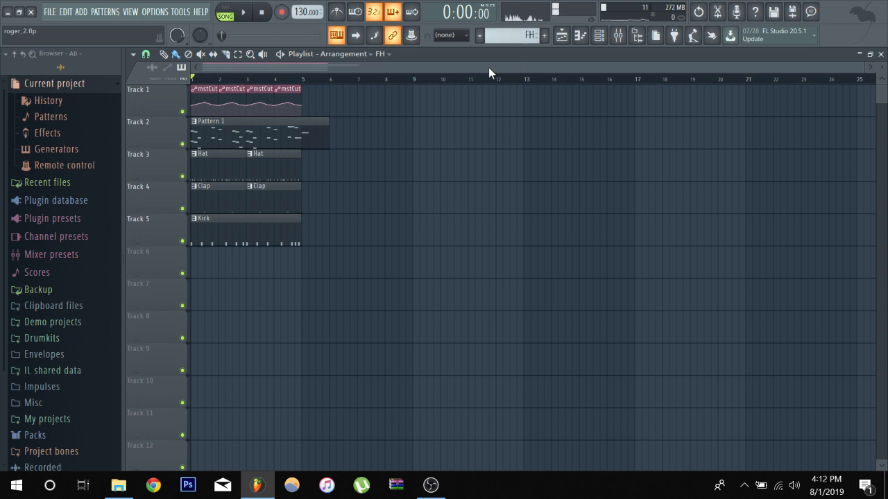
{"action": "mouse_move", "coordinate": [485, 75]}
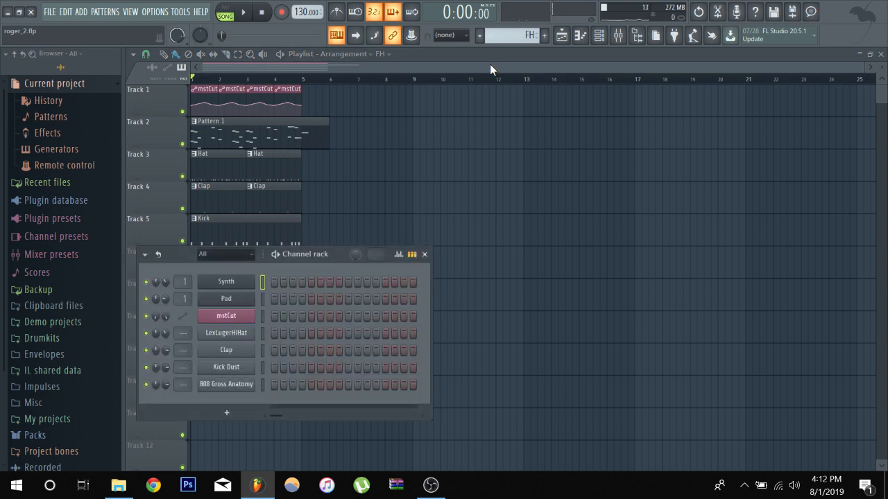
{"action": "left_click", "coordinate": [424, 254]}
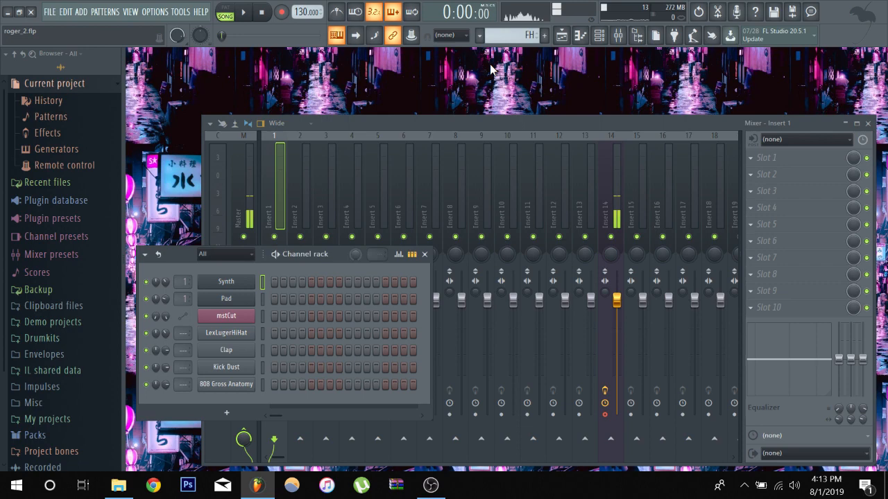
{"action": "left_click", "coordinate": [425, 254]}
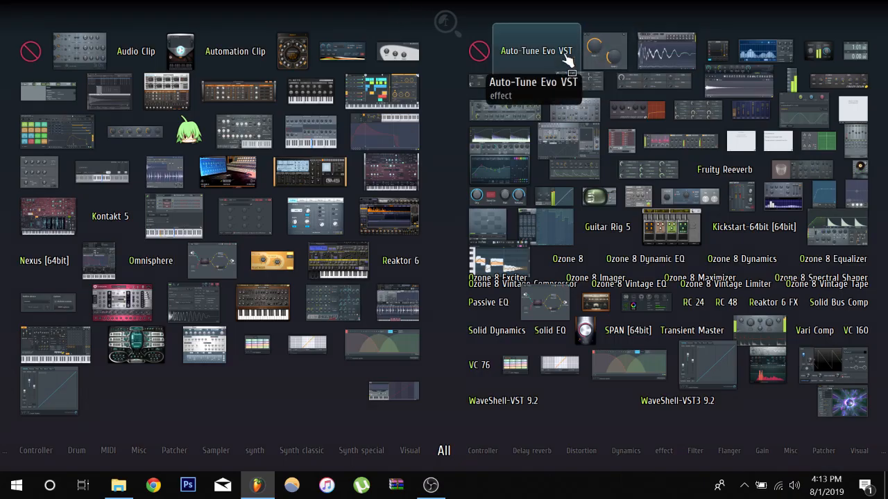
{"action": "mouse_move", "coordinate": [177, 215]}
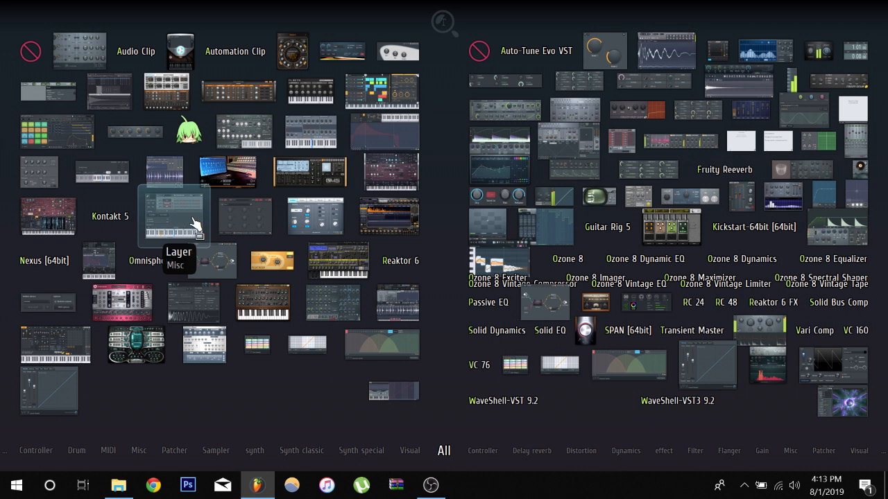
{"action": "mouse_move", "coordinate": [211, 217]}
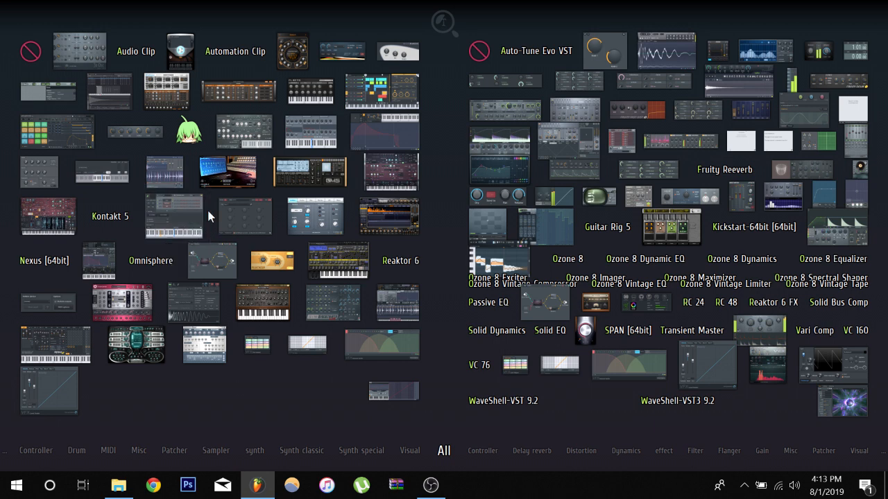
{"action": "mouse_move", "coordinate": [244, 220]}
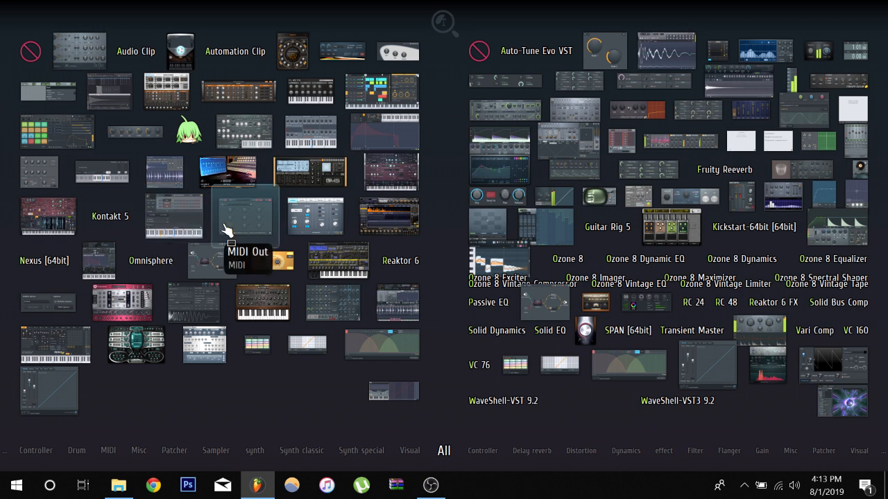
{"action": "mouse_move", "coordinate": [478, 145]}
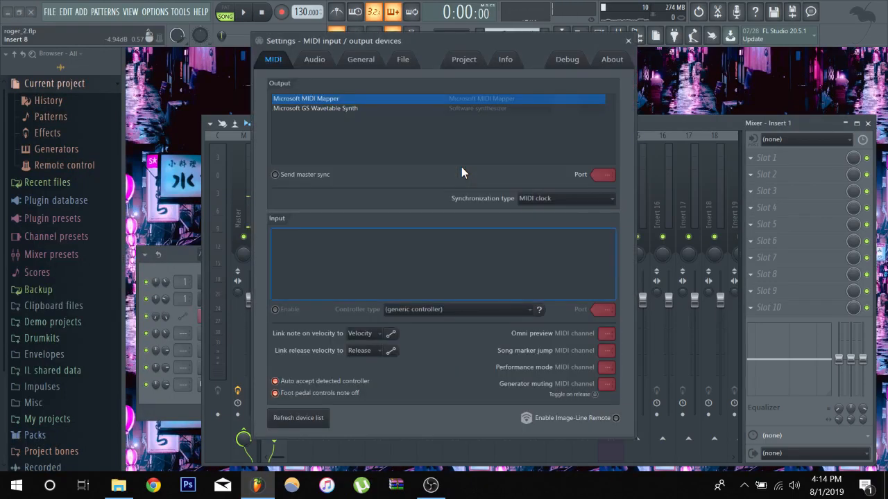
Review the File and Project Info settings, typing a project title and clearing it again.
{"action": "left_click", "coordinate": [402, 58]}
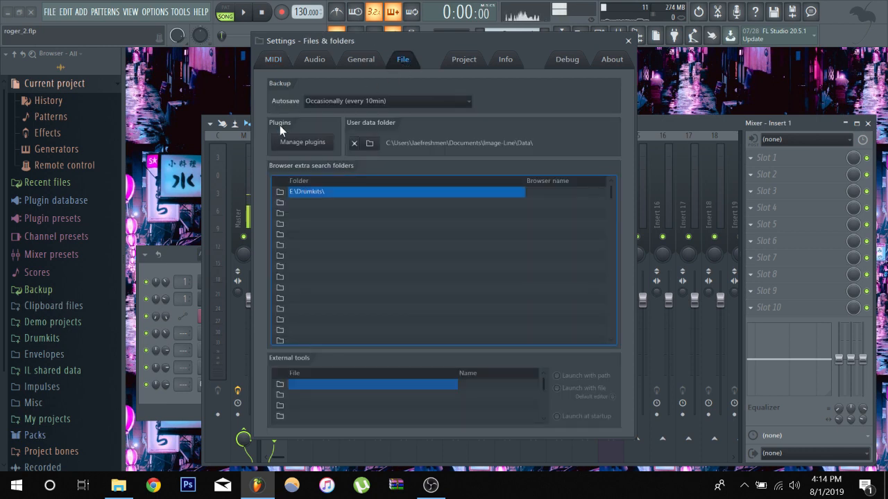
{"action": "left_click", "coordinate": [504, 58]}
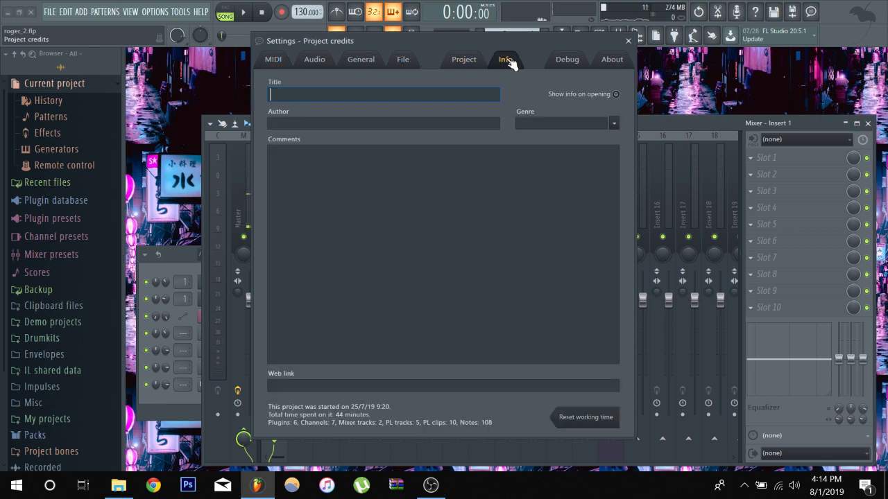
{"action": "type", "text": "VU;USHGR"}
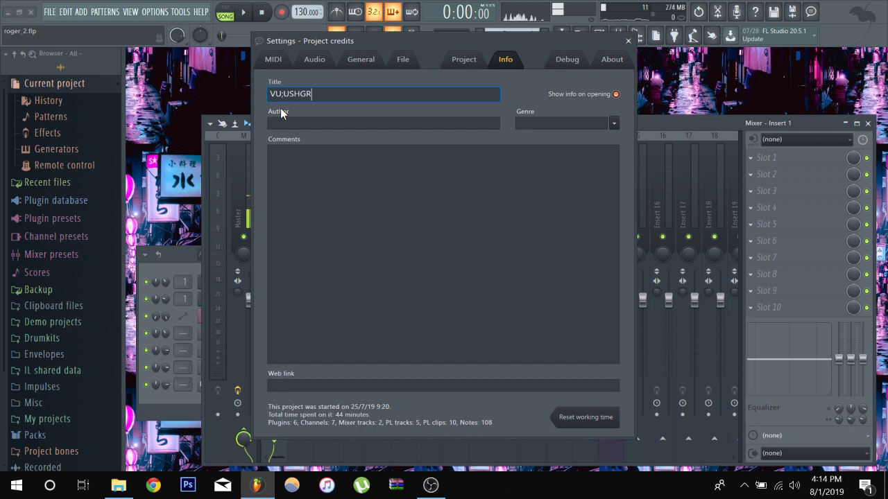
{"action": "key", "text": "ctrl+a"}
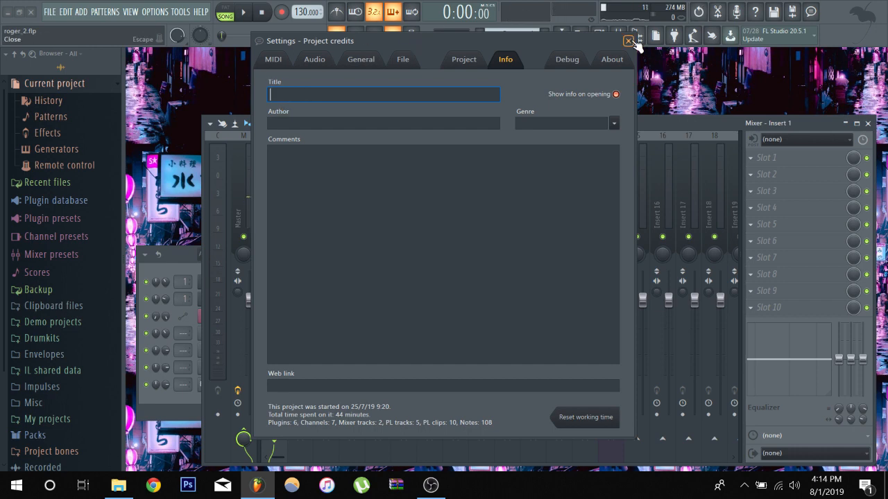
Close and reopen Settings on the Project Info page, then close it to return to the Mixer.
{"action": "left_click", "coordinate": [628, 42]}
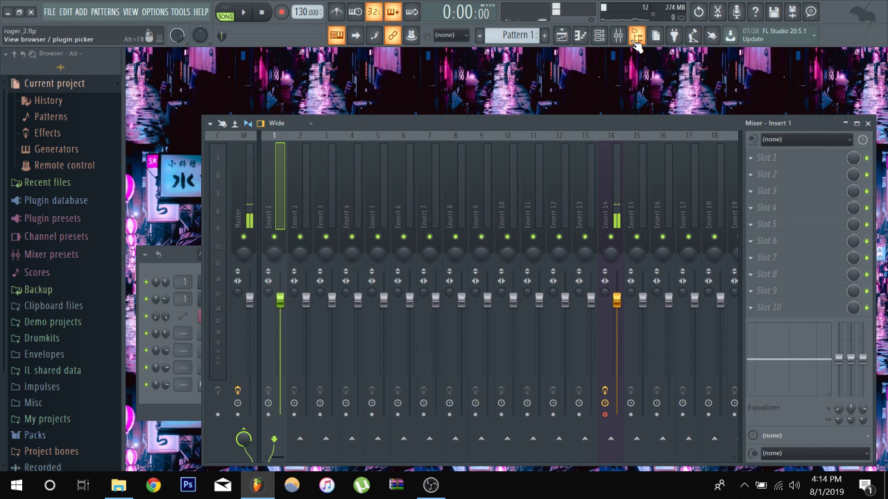
{"action": "left_click", "coordinate": [635, 36]}
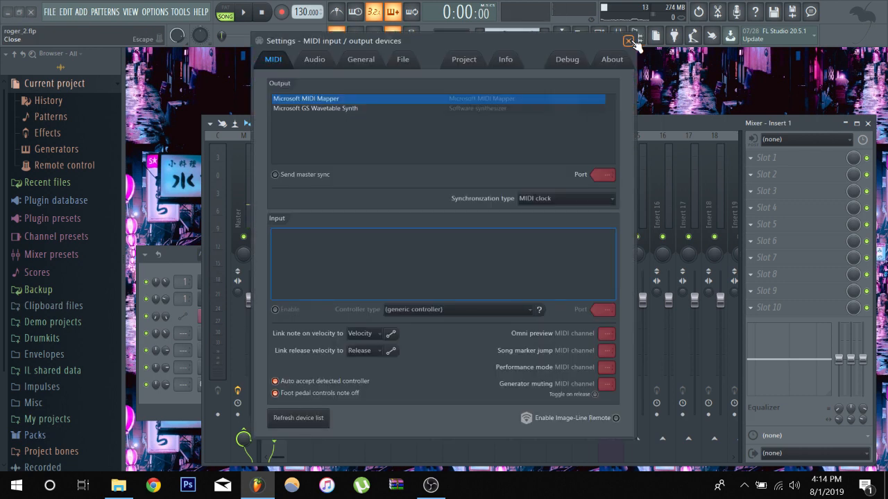
{"action": "left_click", "coordinate": [505, 59]}
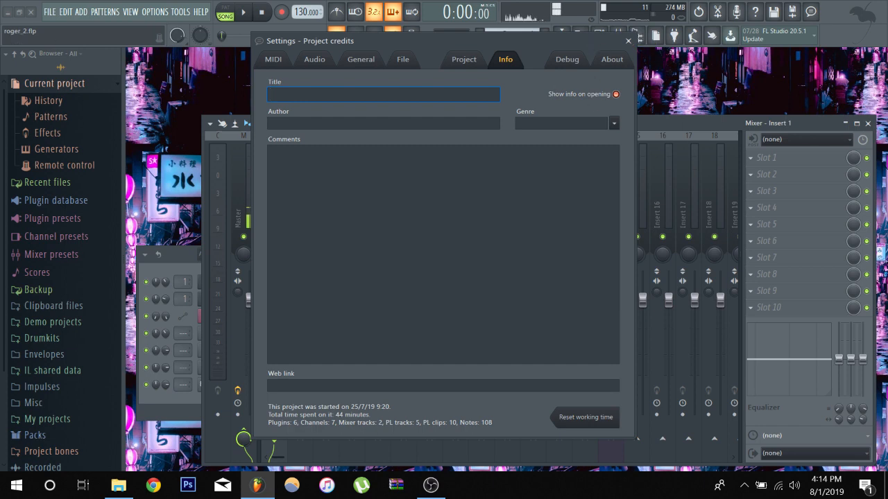
{"action": "left_click", "coordinate": [444, 249]}
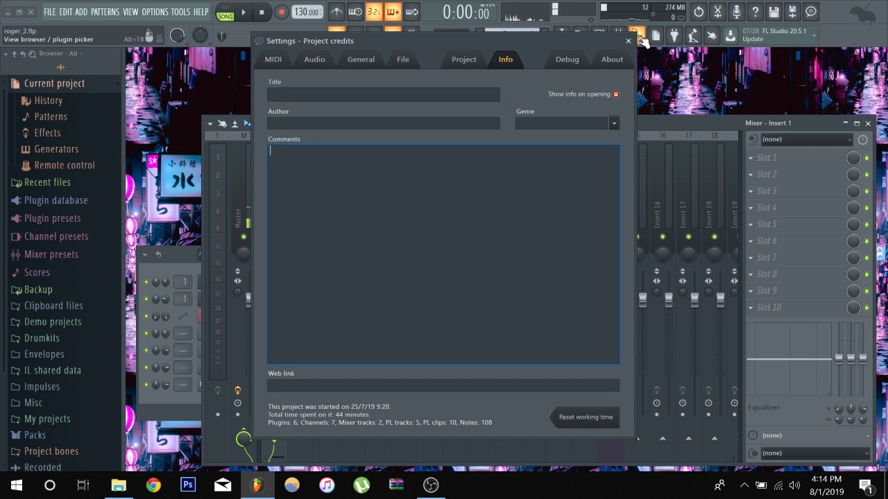
{"action": "left_click", "coordinate": [628, 41]}
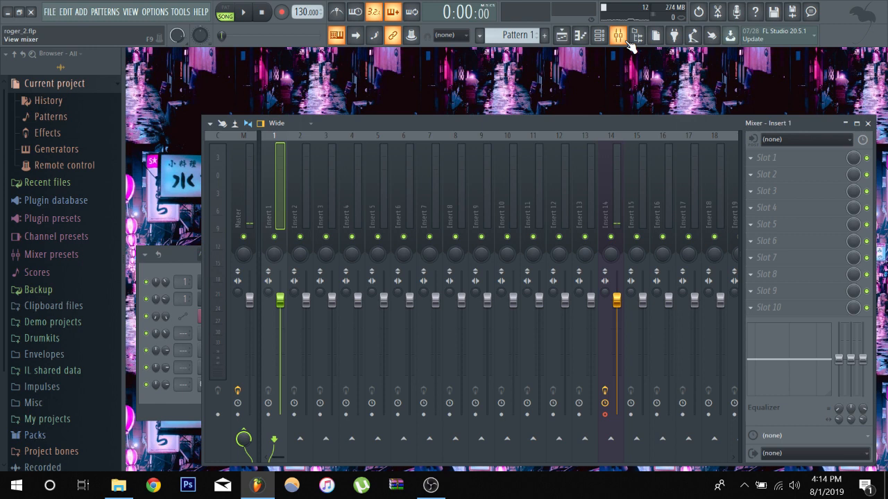